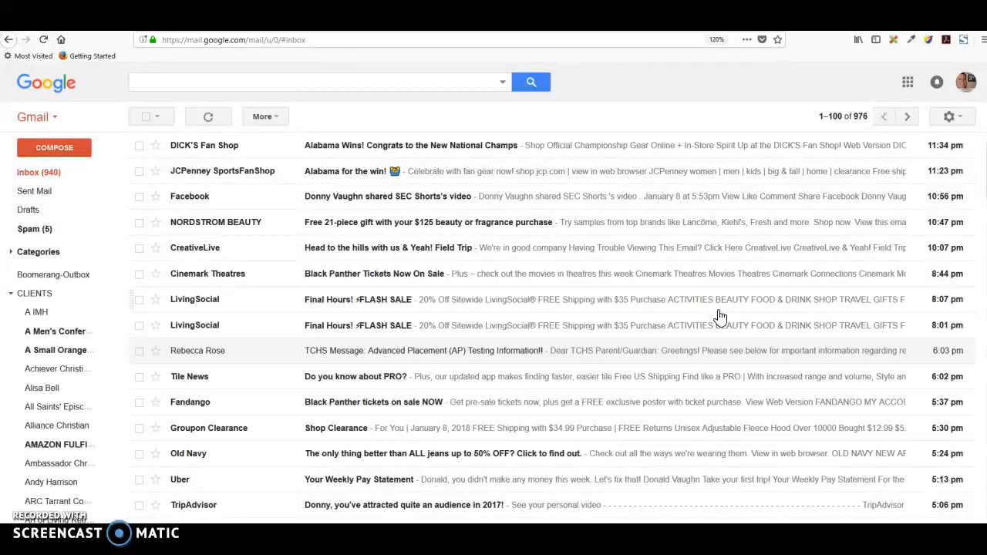
{"action": "mouse_move", "coordinate": [309, 202]}
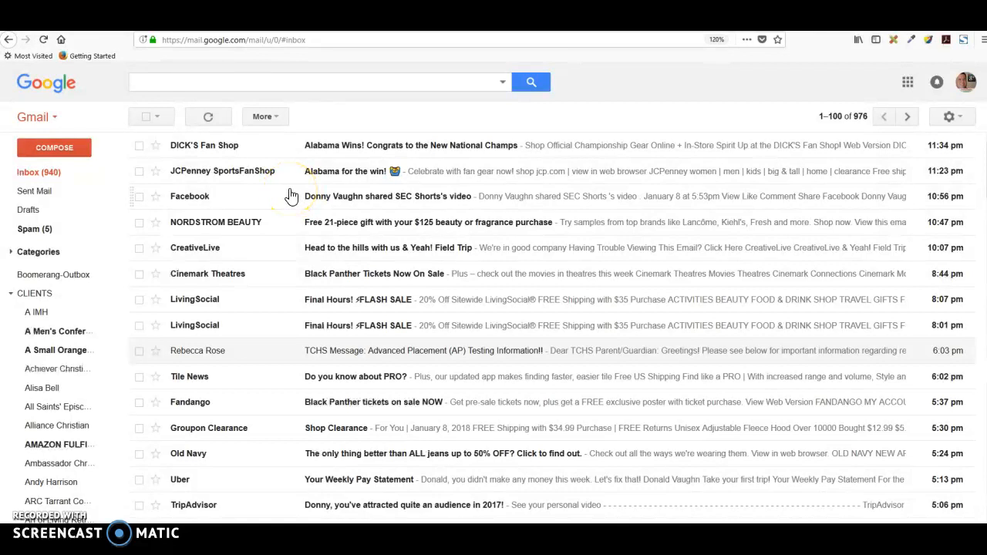
{"action": "mouse_move", "coordinate": [292, 194]}
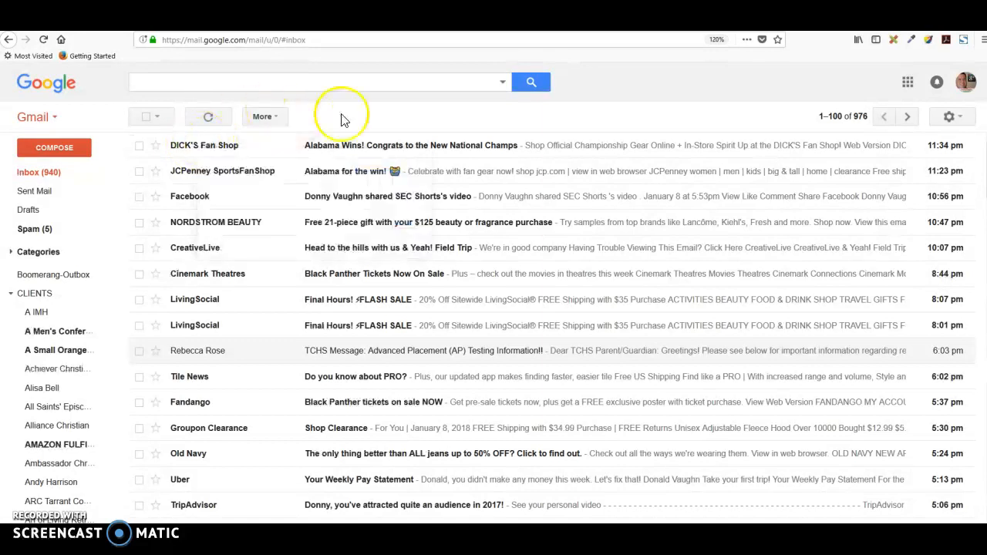
{"action": "mouse_move", "coordinate": [377, 111]}
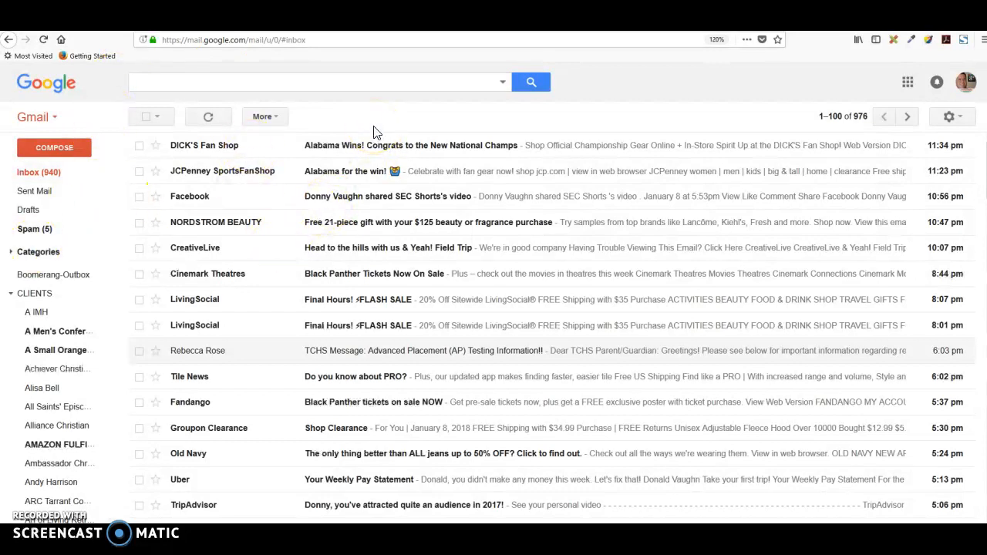
{"action": "mouse_move", "coordinate": [302, 161]}
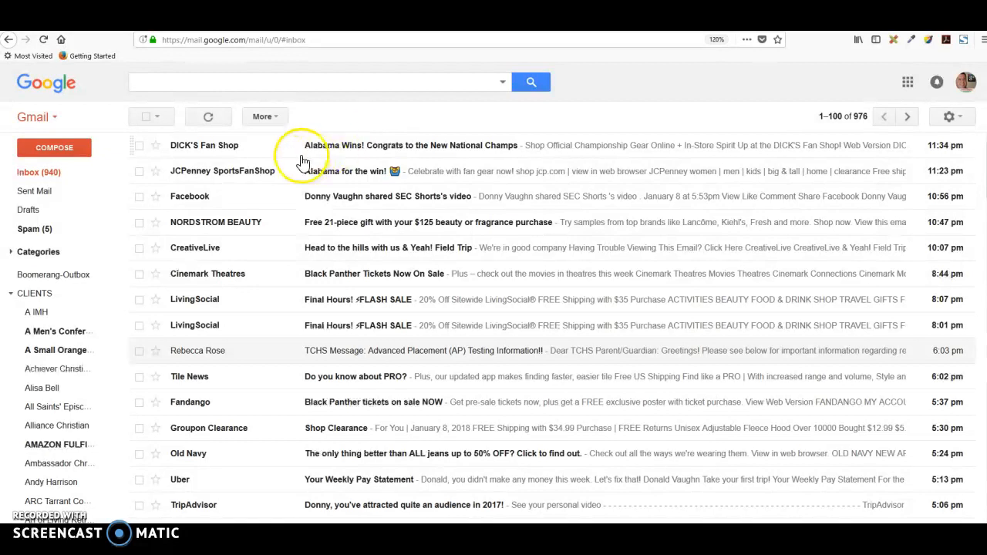
{"action": "mouse_move", "coordinate": [232, 151]}
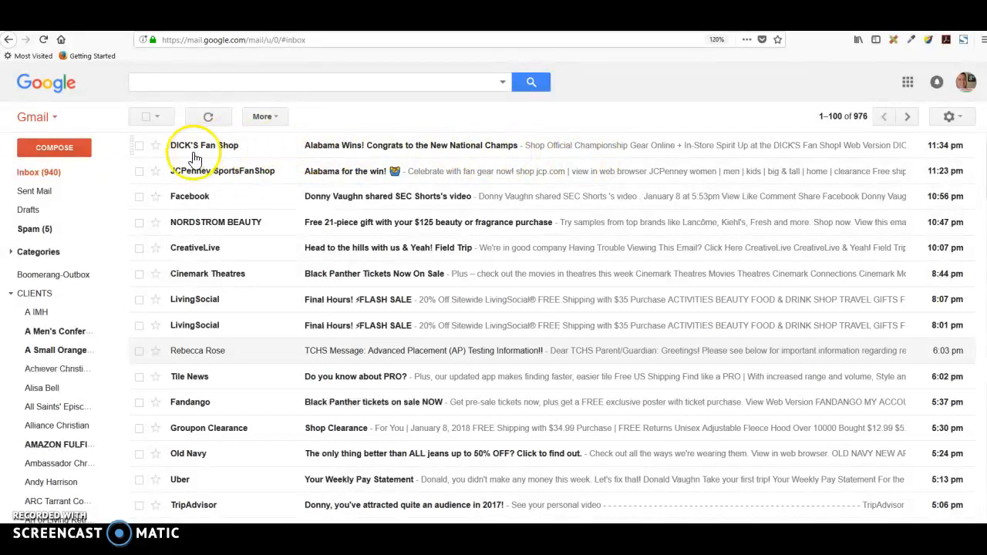
{"action": "mouse_move", "coordinate": [219, 201]}
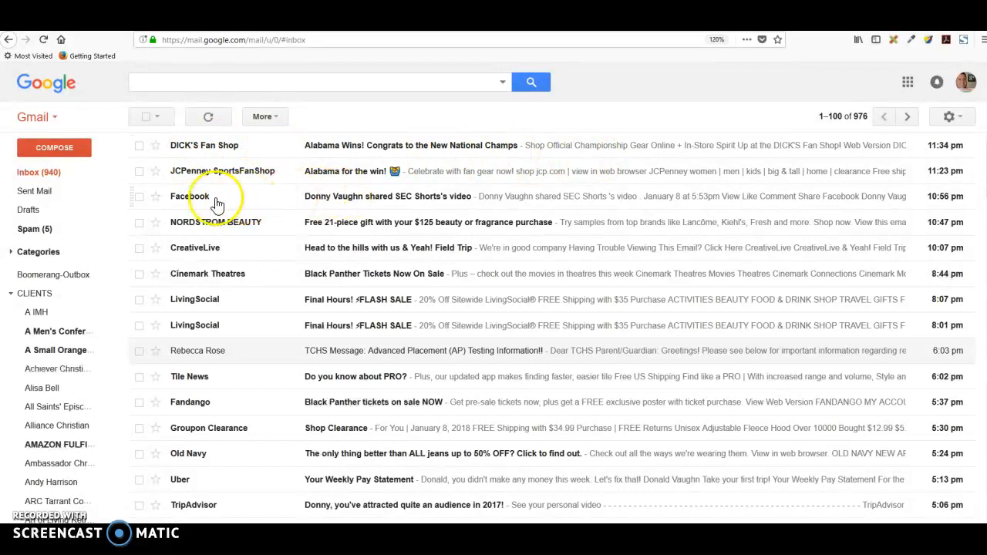
{"action": "mouse_move", "coordinate": [352, 319]}
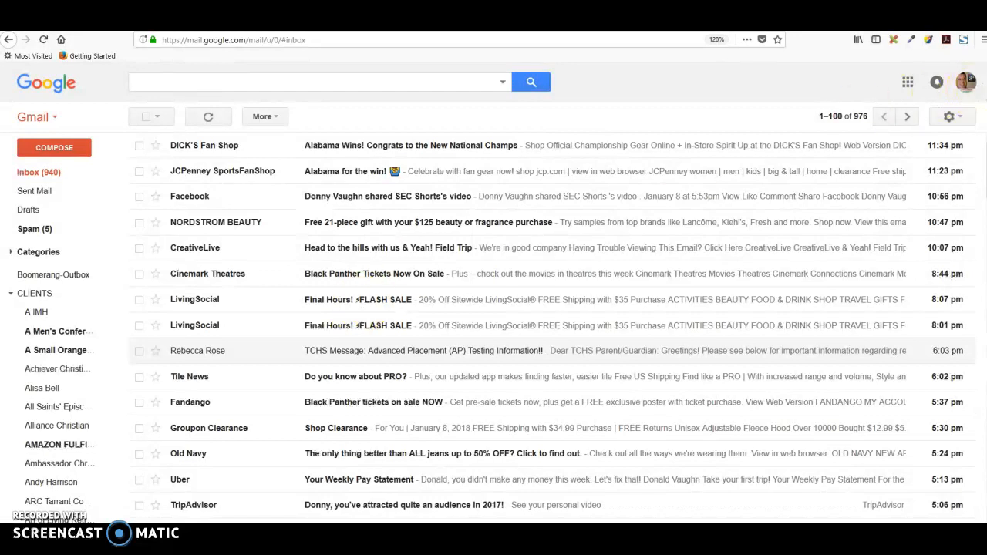
Enable the Social and Promotions categories in Configure inbox and save the tab setup.
{"action": "left_click", "coordinate": [952, 118]}
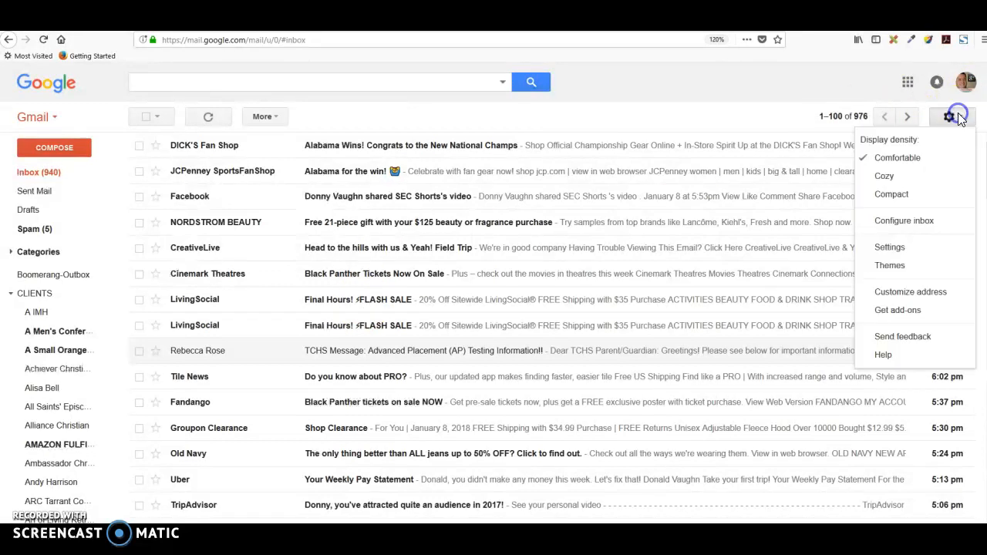
{"action": "mouse_move", "coordinate": [904, 221]}
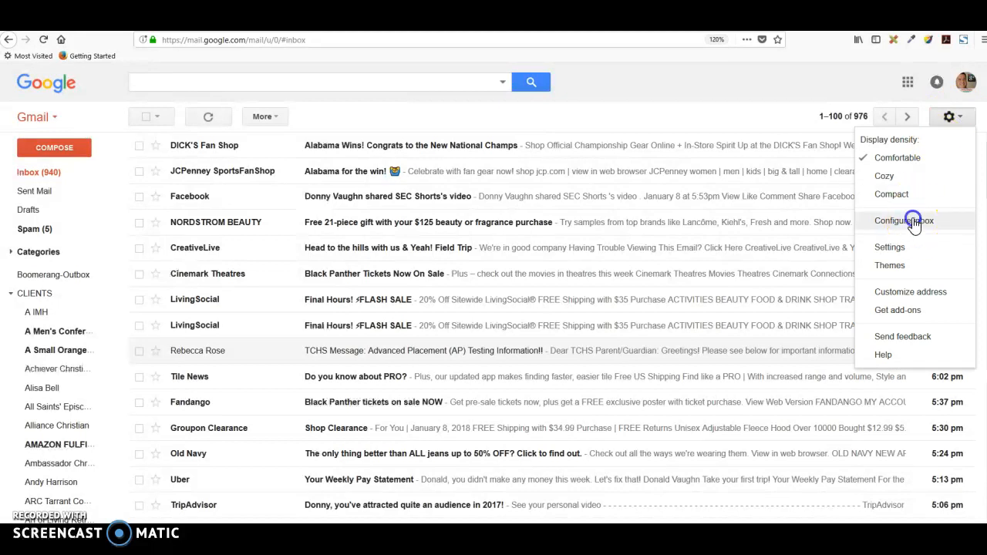
{"action": "left_click", "coordinate": [904, 220]}
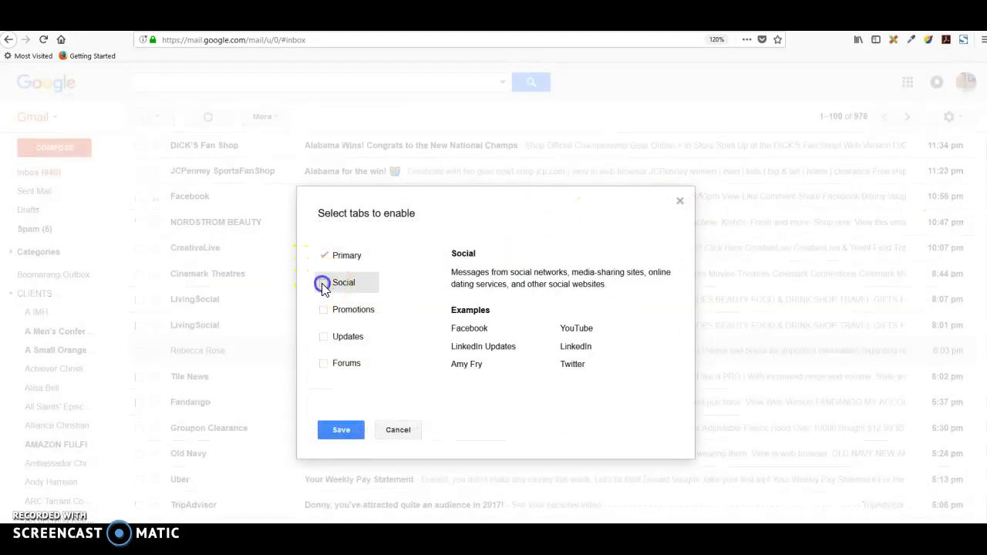
{"action": "left_click", "coordinate": [324, 283]}
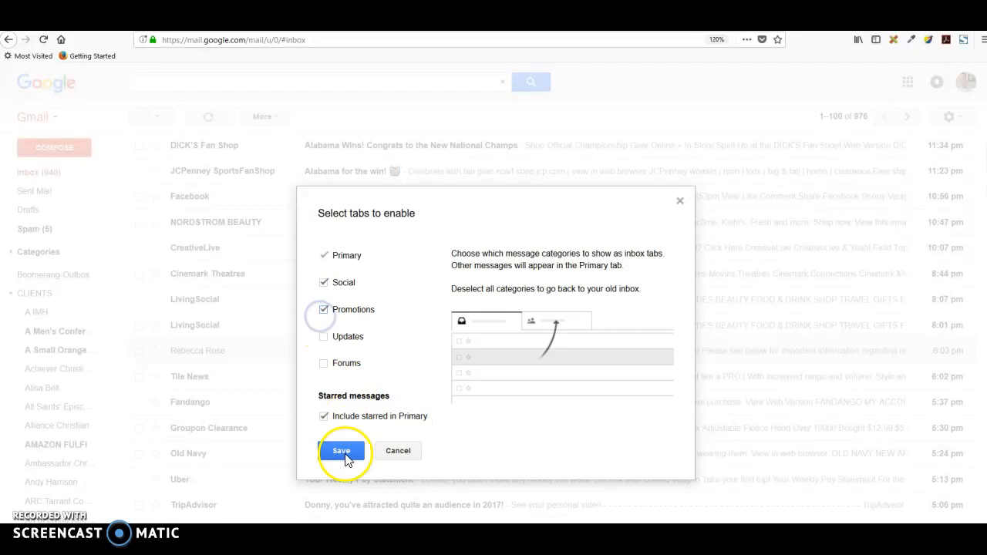
{"action": "left_click", "coordinate": [341, 450]}
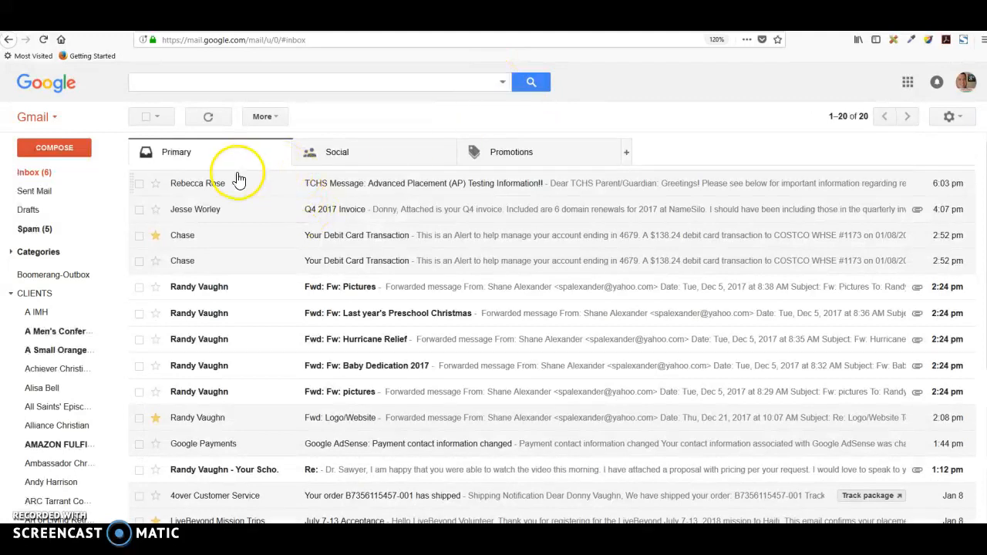
{"action": "mouse_move", "coordinate": [378, 169]}
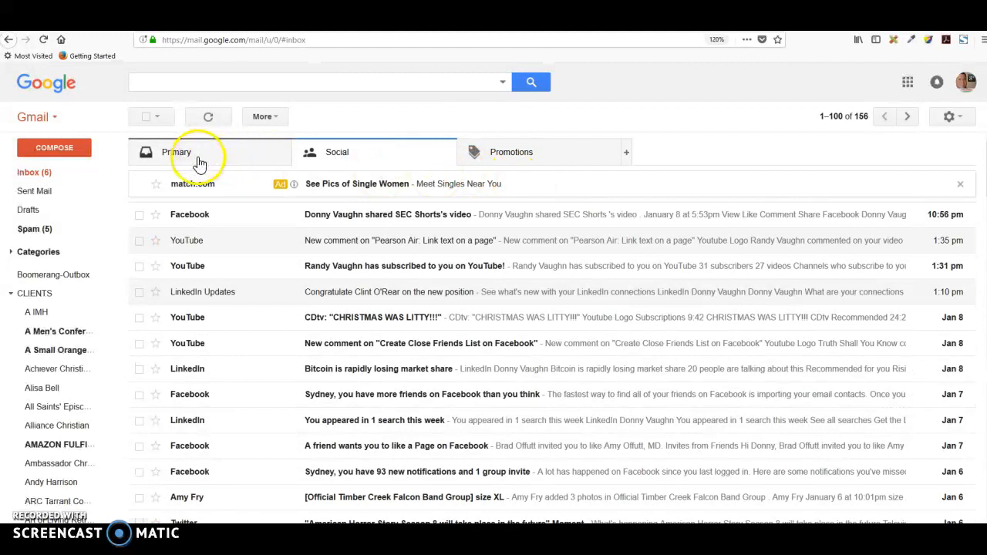
View the Social tab's 156 messages, then switch to the Promotions tab showing 800.
{"action": "left_click", "coordinate": [337, 153]}
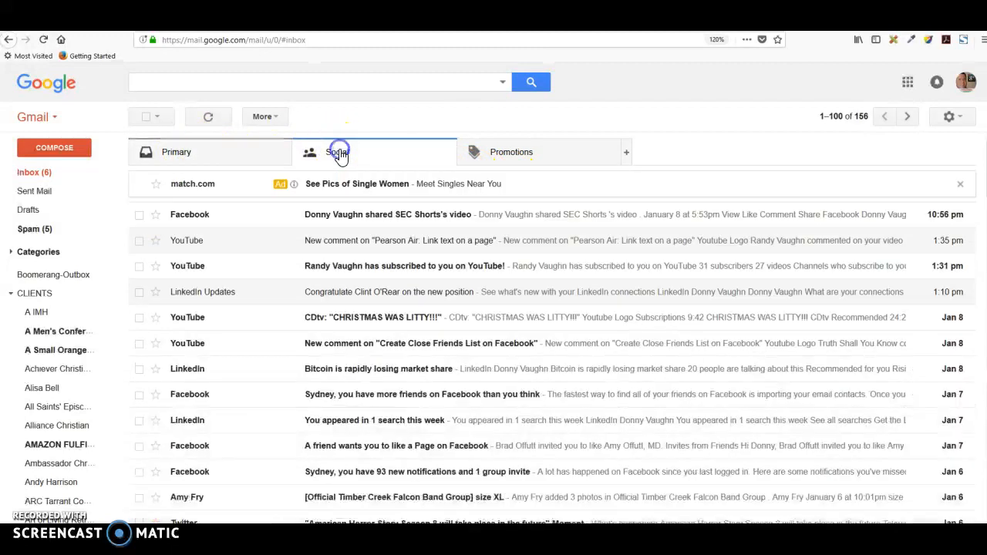
{"action": "left_click", "coordinate": [336, 153]}
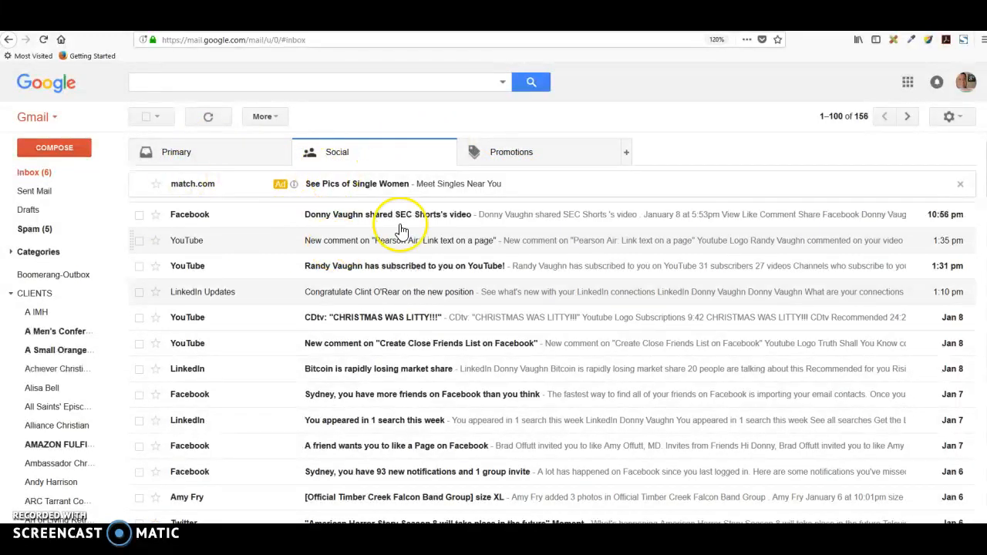
{"action": "left_click", "coordinate": [510, 153]}
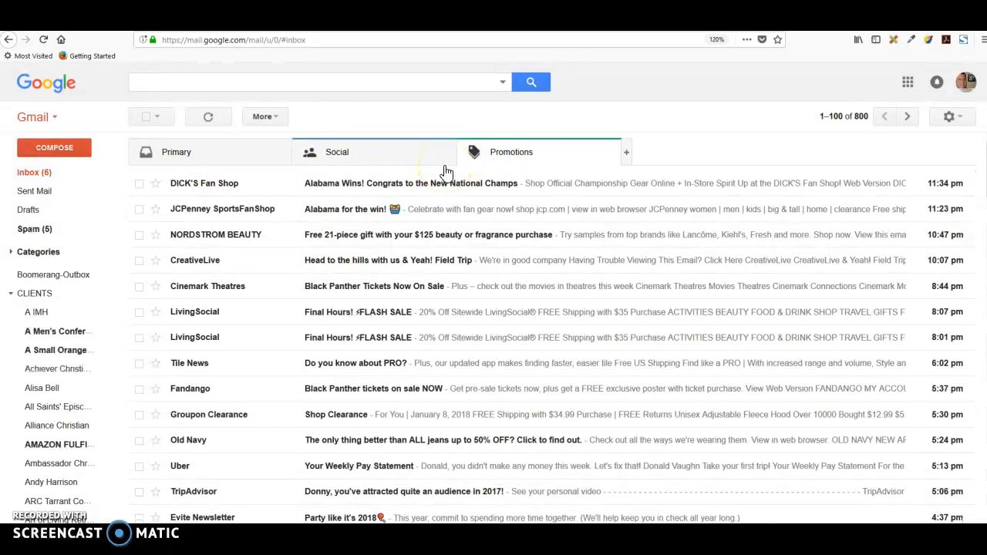
{"action": "left_click", "coordinate": [512, 153]}
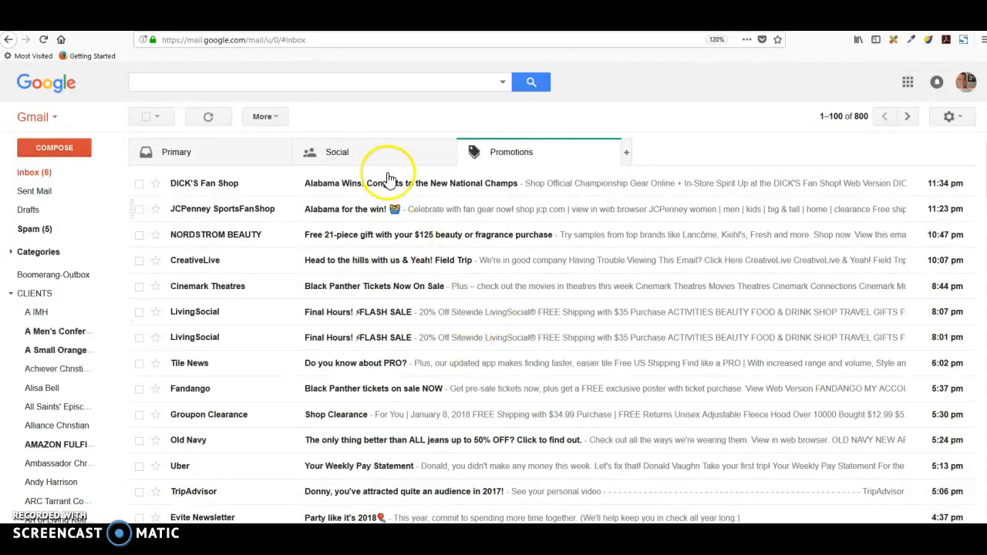
{"action": "mouse_move", "coordinate": [132, 191]}
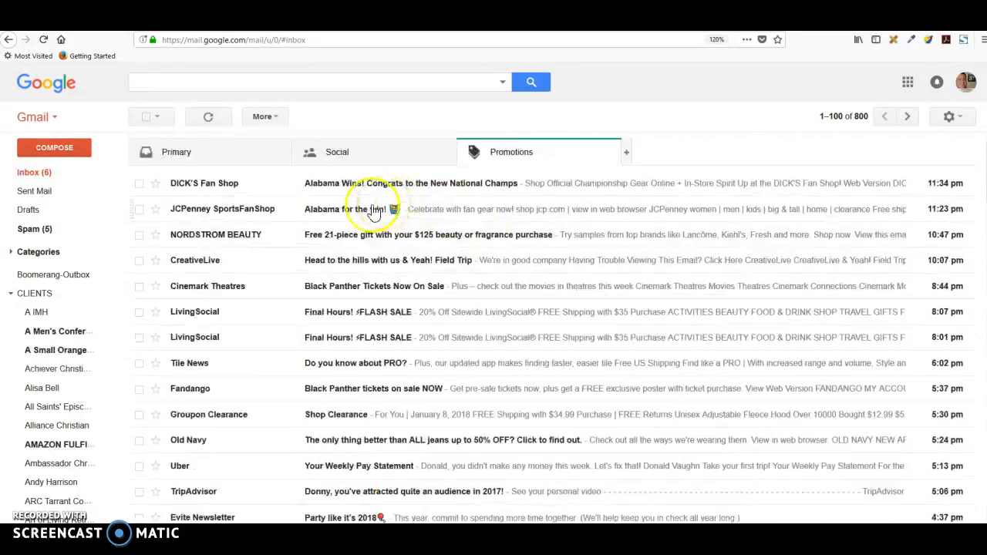
{"action": "mouse_move", "coordinate": [157, 117]}
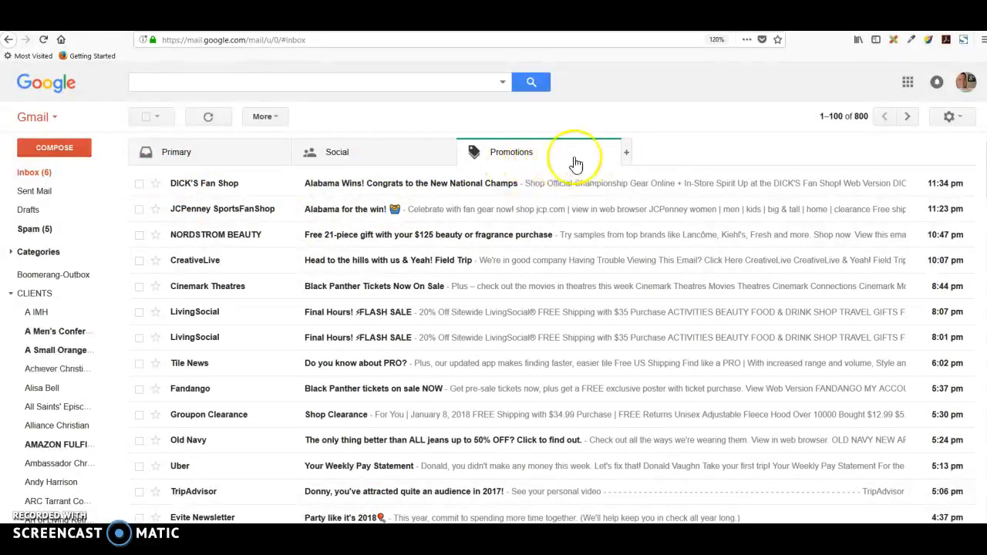
Select the page's messages, then extend the selection to all 800 Promotions messages.
{"action": "left_click", "coordinate": [148, 117]}
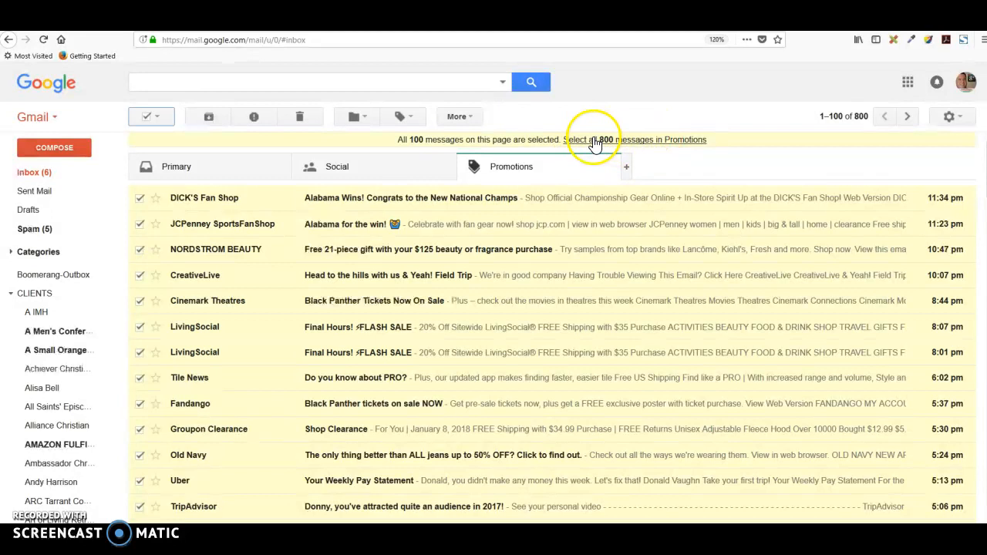
{"action": "left_click", "coordinate": [594, 138]}
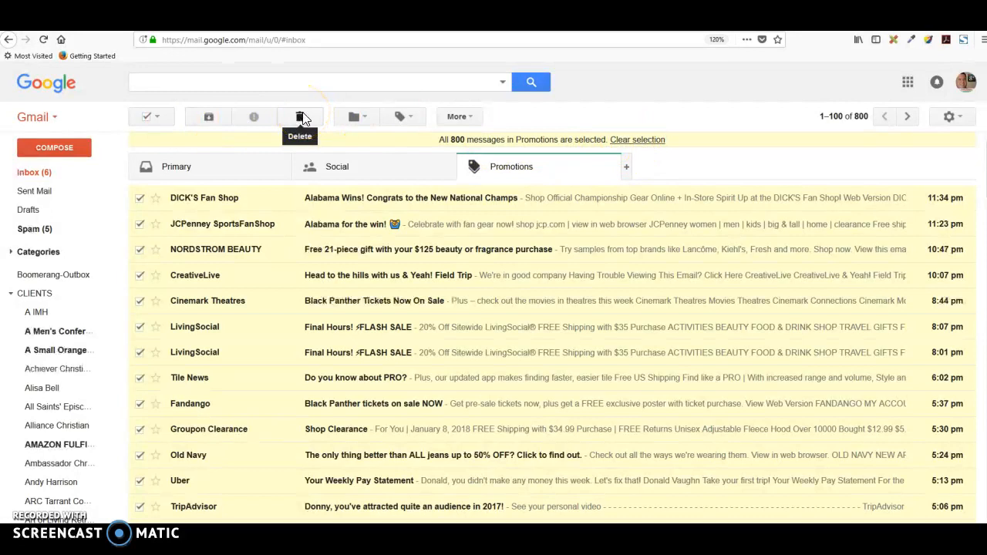
Switch to the Social tab and select all 156 of its messages.
{"action": "left_click", "coordinate": [299, 117]}
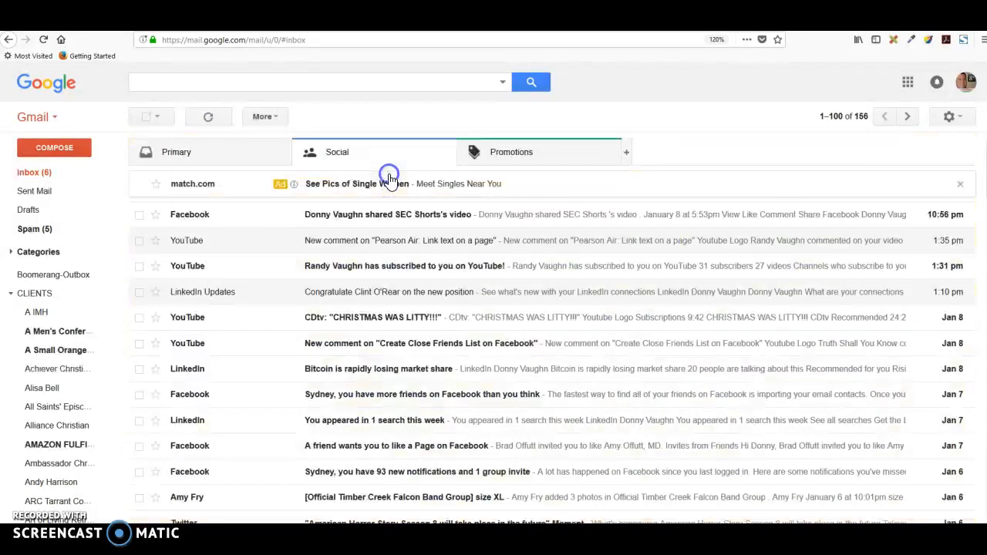
{"action": "mouse_move", "coordinate": [147, 118]}
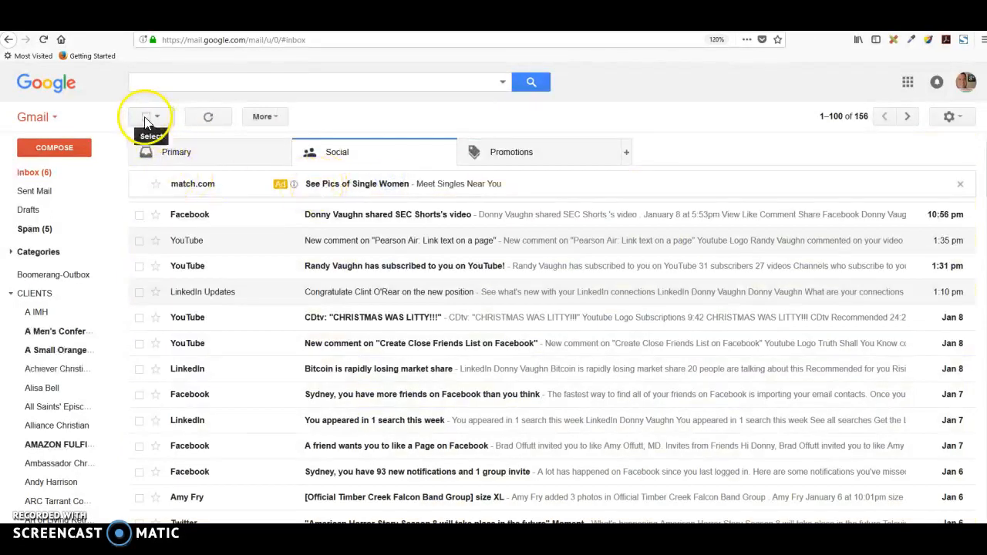
{"action": "left_click", "coordinate": [145, 117]}
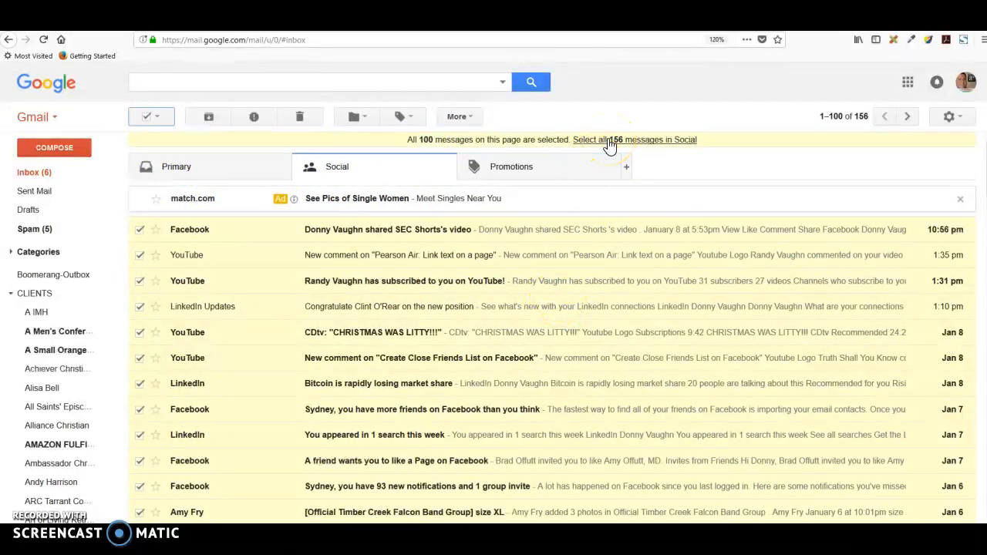
{"action": "left_click", "coordinate": [293, 116]}
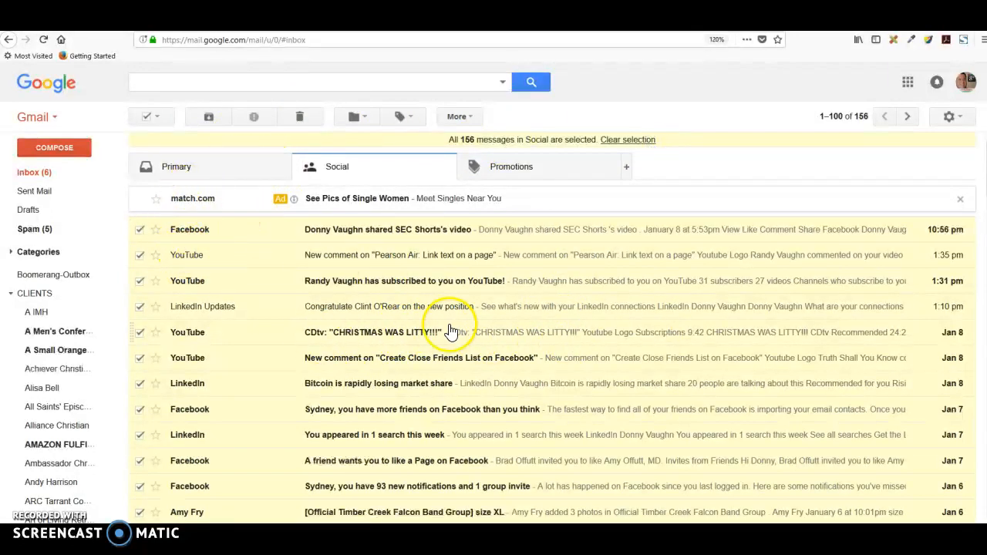
{"action": "mouse_move", "coordinate": [454, 332]}
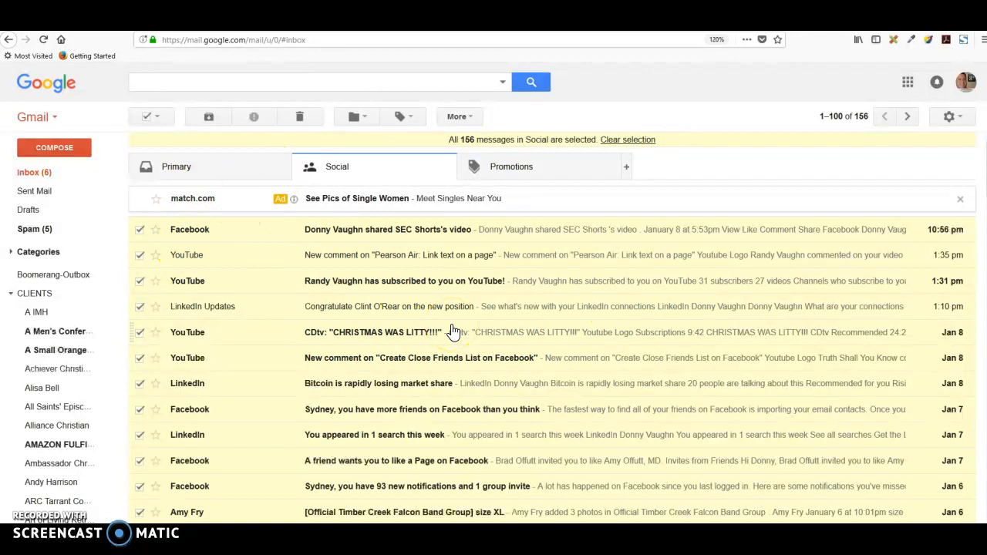
Clear the selection by choosing None from the Select dropdown.
{"action": "left_click", "coordinate": [160, 117]}
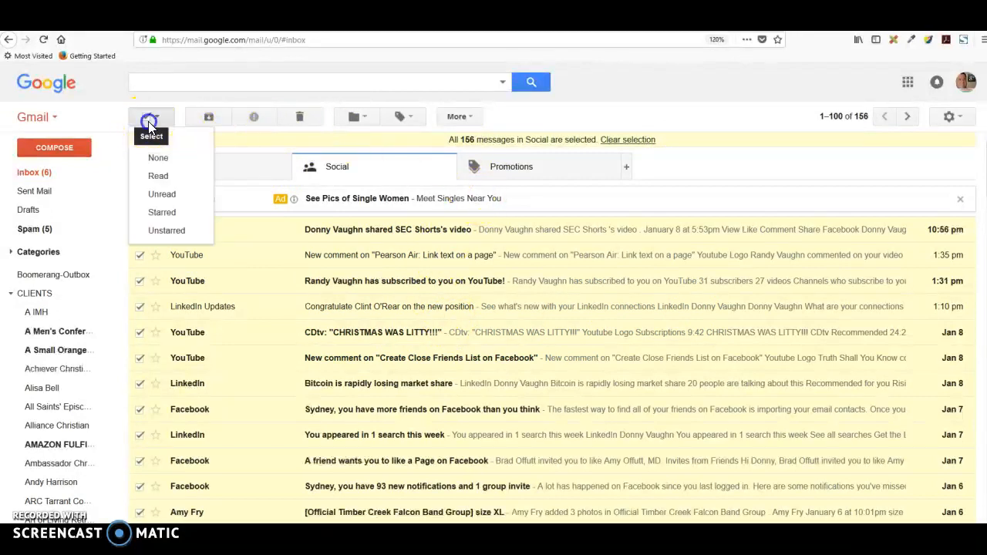
{"action": "left_click", "coordinate": [158, 158]}
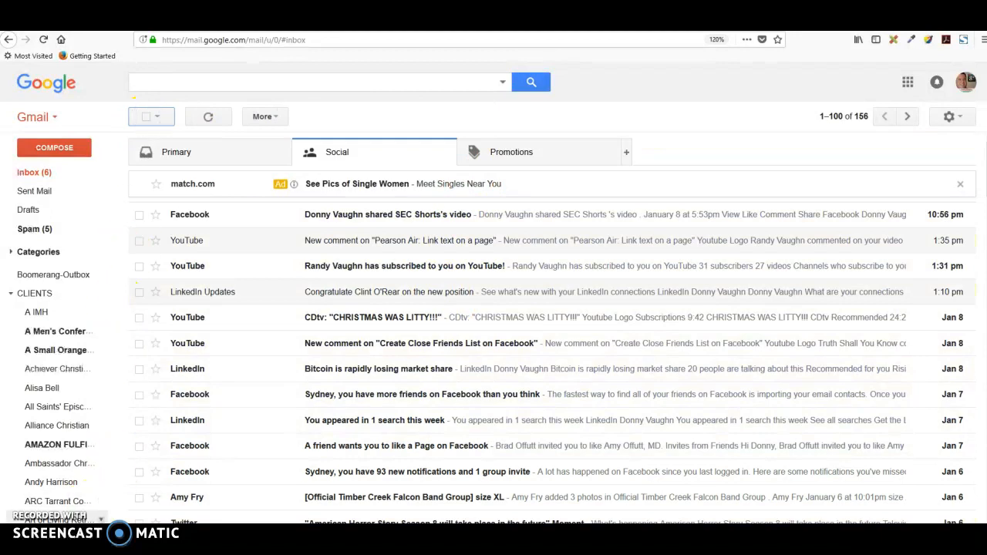